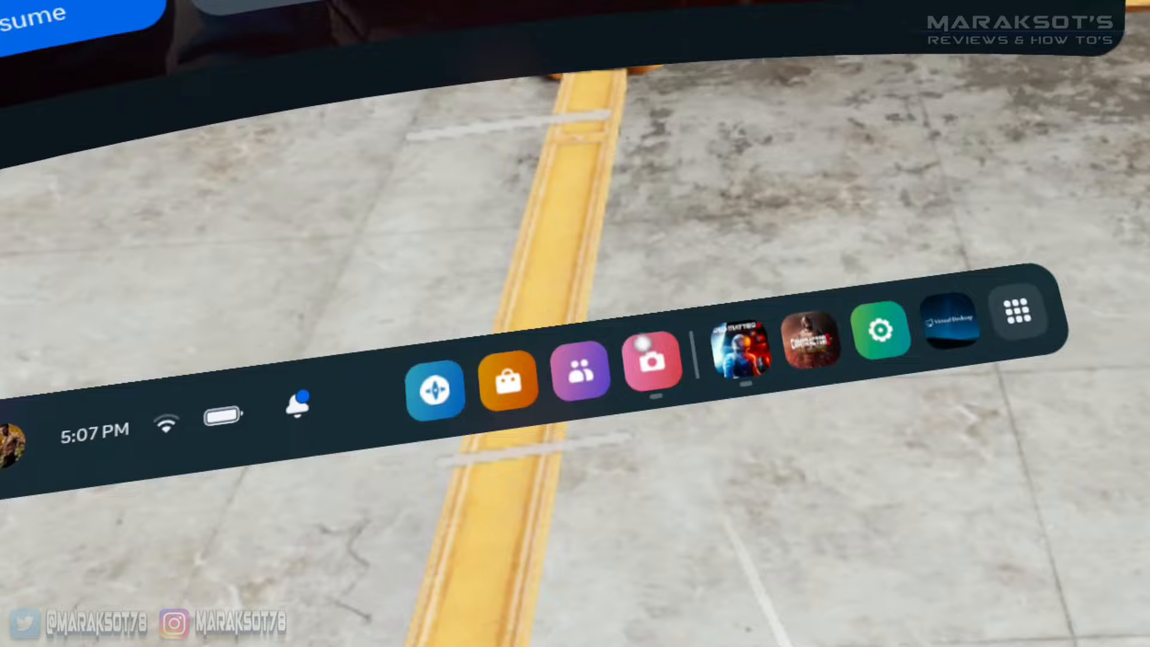
- Open the Camera panel from the Camera icon on the universal menu bar
{"action": "left_click", "coordinate": [653, 359]}
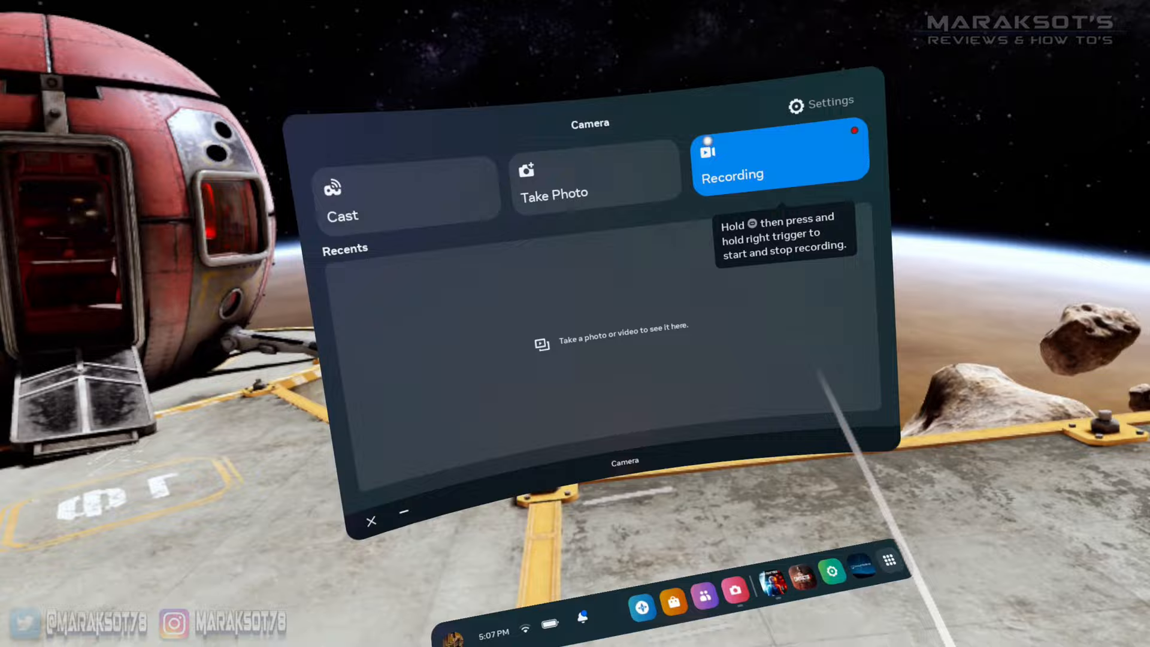
- Start a video recording with Include Mic Audio switched on
{"action": "left_click", "coordinate": [781, 151]}
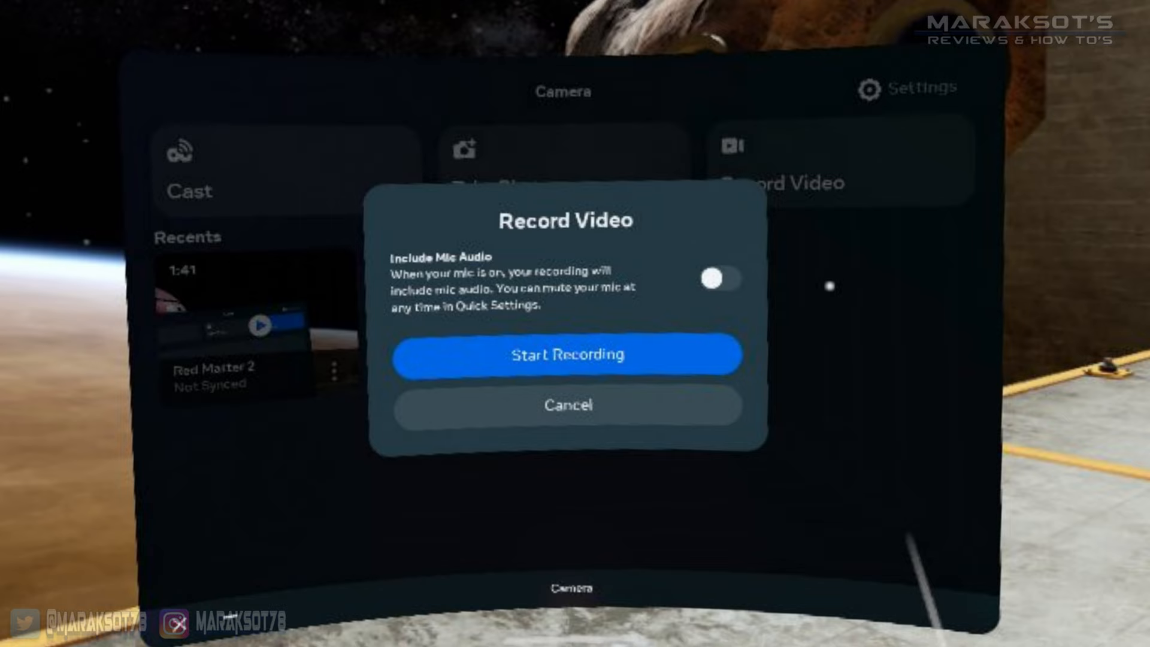
{"action": "left_click", "coordinate": [722, 278]}
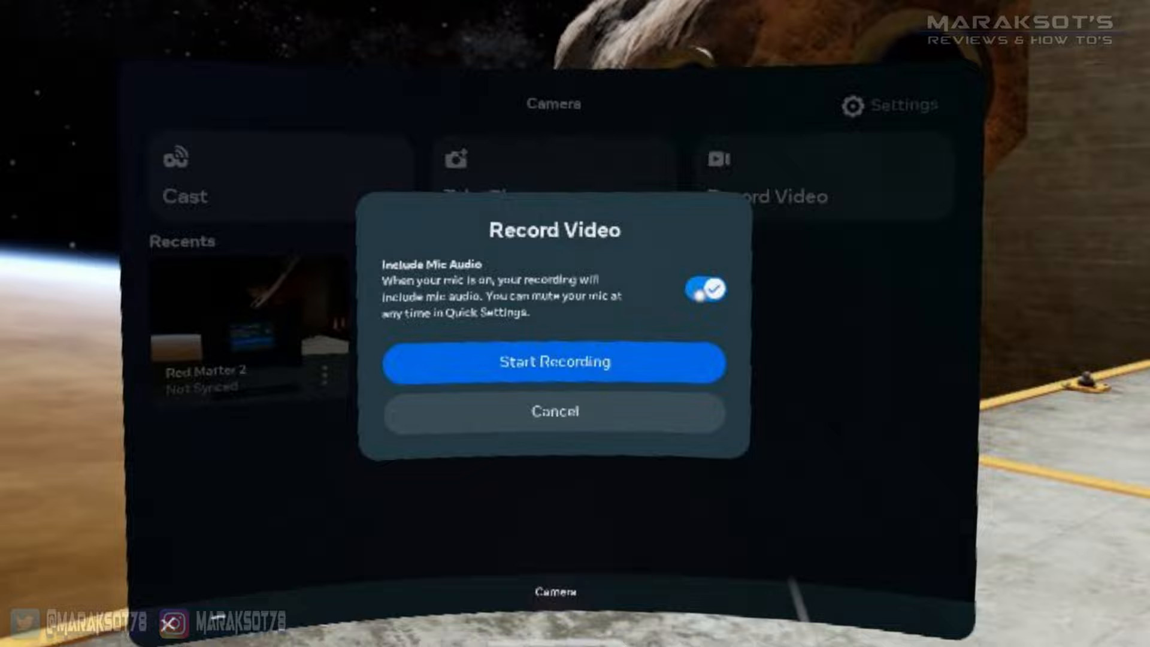
{"action": "left_click", "coordinate": [554, 362]}
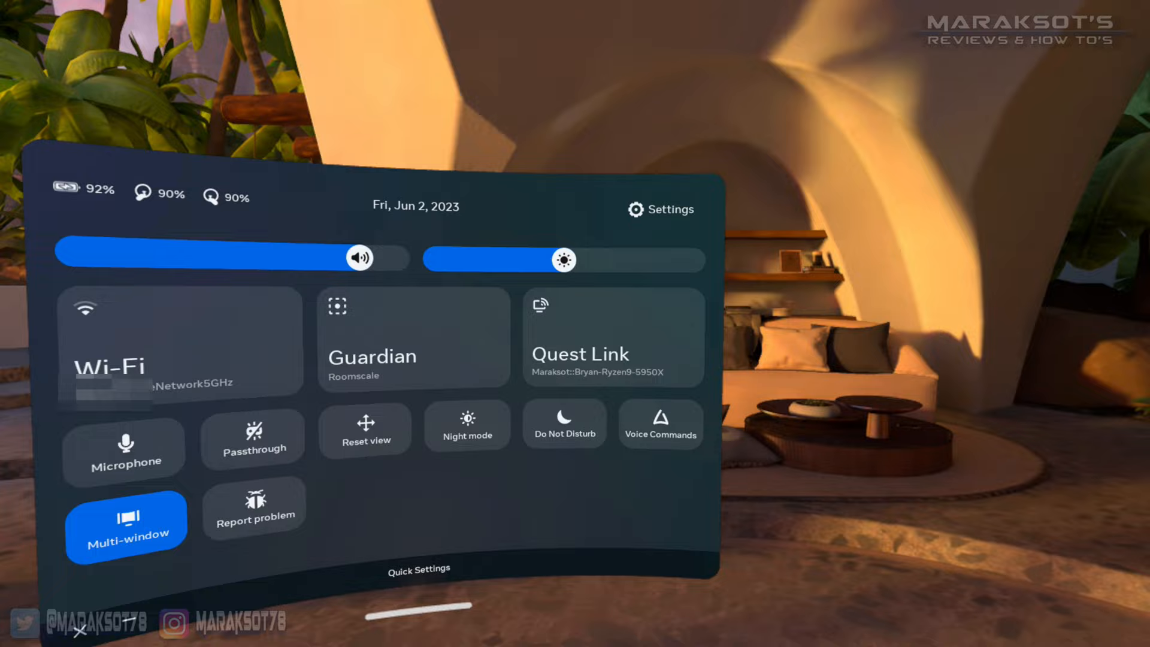
- Open the full system settings from Quick Settings to reach System > Camera
{"action": "left_click", "coordinate": [660, 209]}
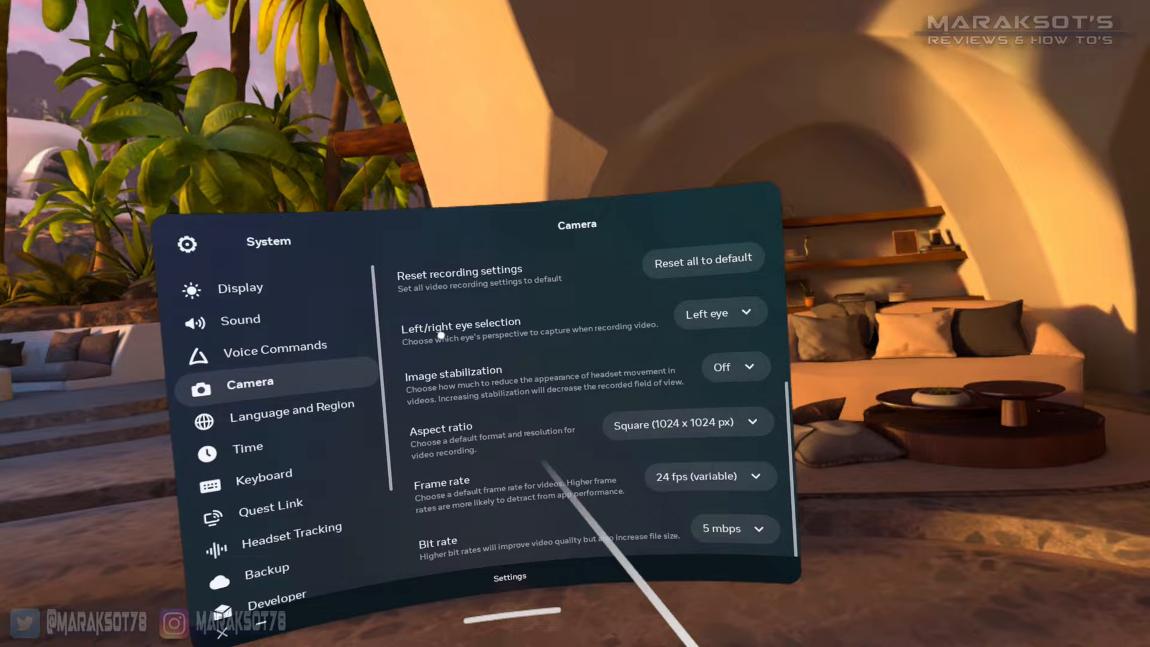
- Play back a sample clip recorded at the default square 1024x1024 settings
{"action": "left_click", "coordinate": [685, 422]}
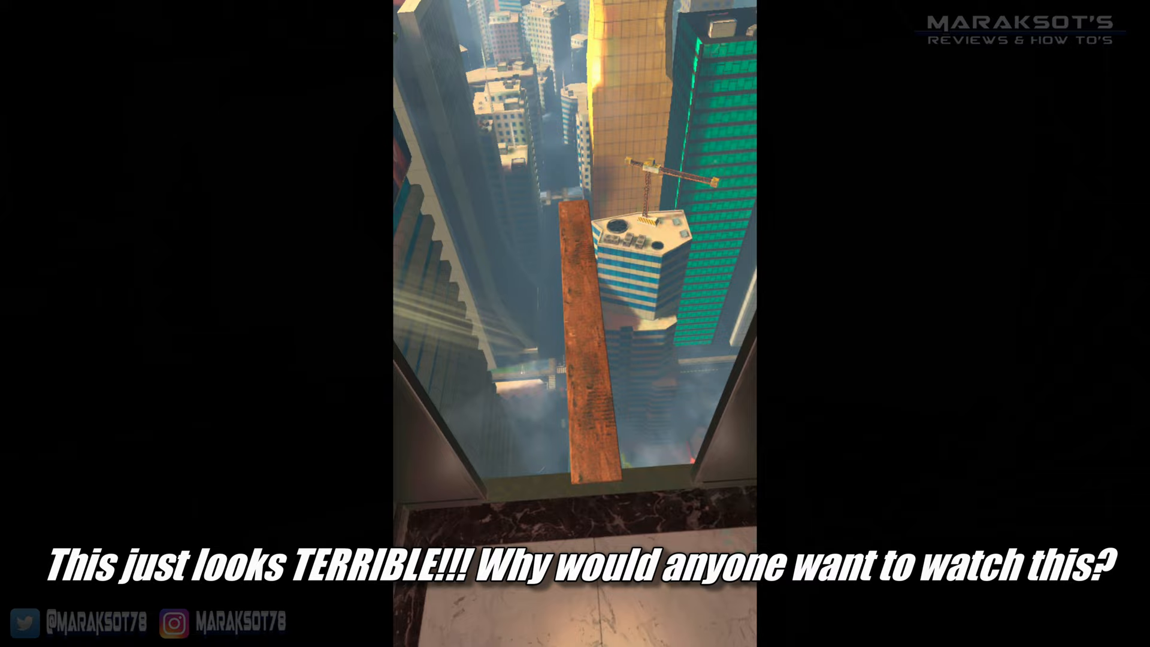
- Return to the Camera recording options, still square, 24 fps, 5 mbps
{"action": "left_click", "coordinate": [722, 366]}
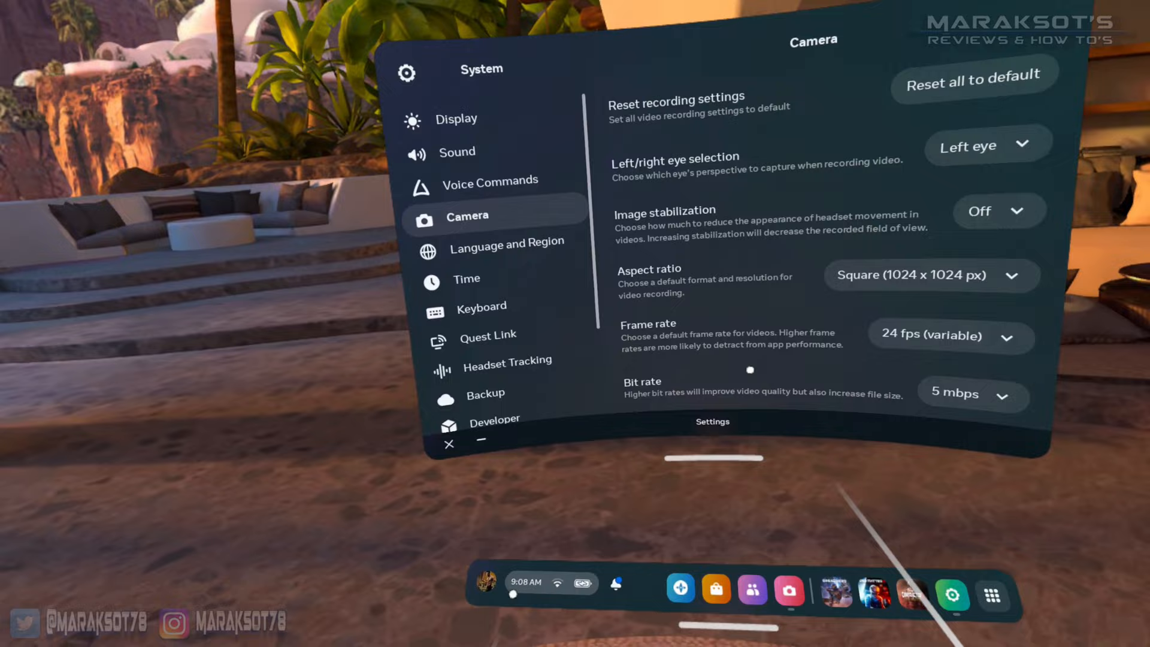
- Open the Left/right eye selection list, currently on Left eye
{"action": "left_click", "coordinate": [972, 393]}
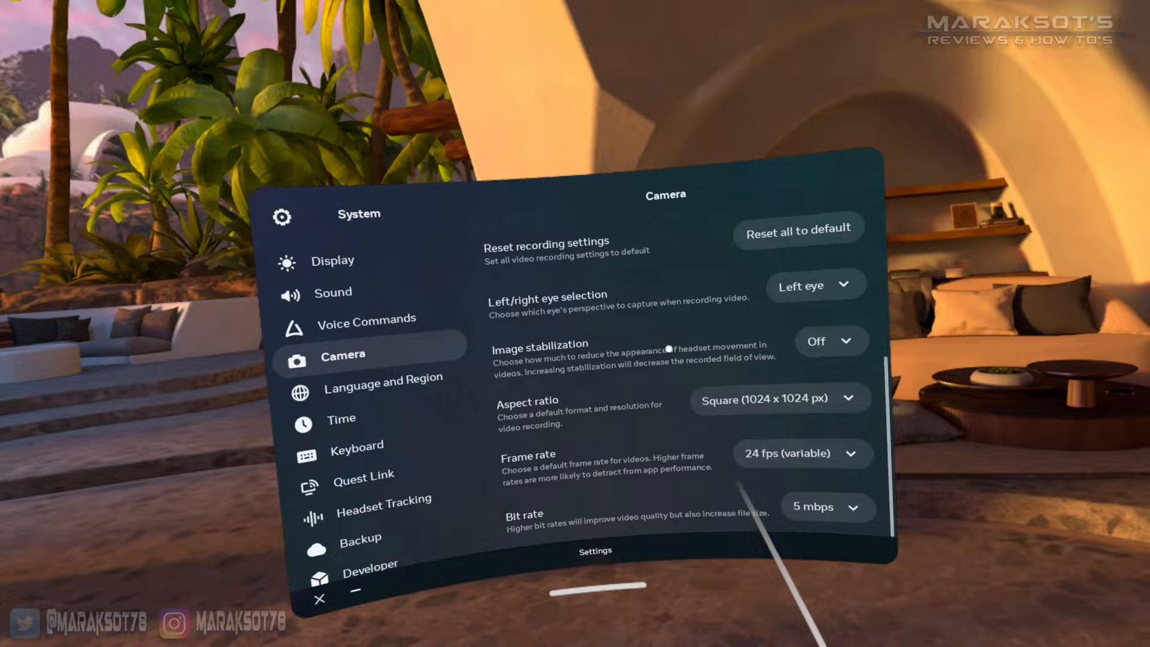
{"action": "left_click", "coordinate": [814, 285]}
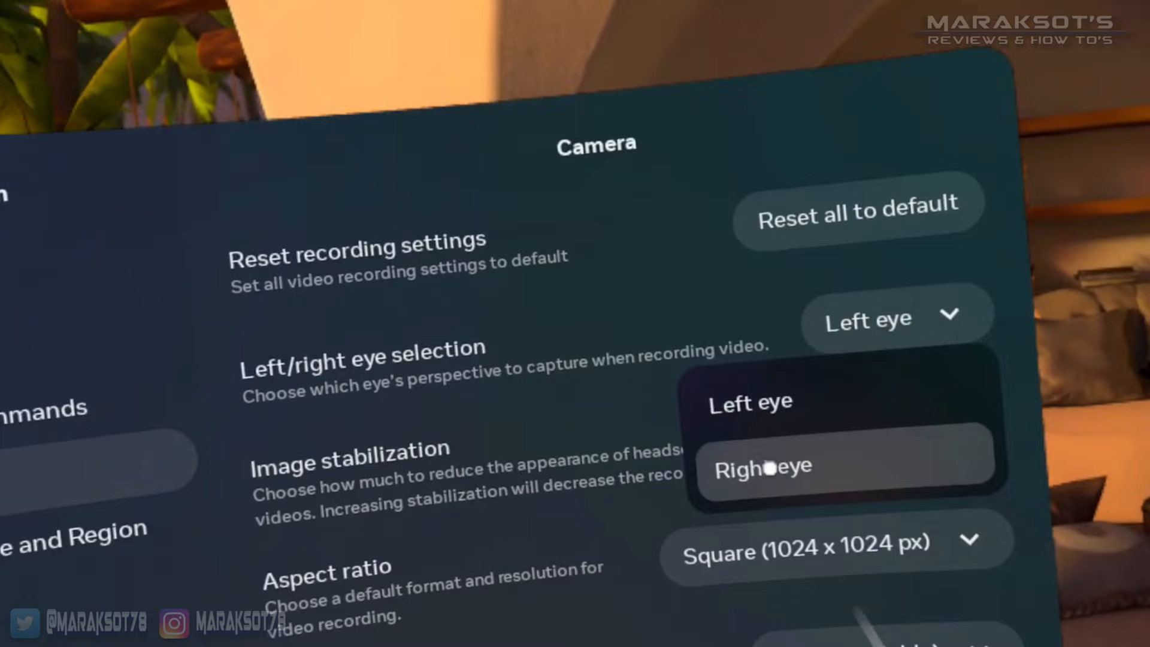
- Keep Left eye as the recording source in the Camera settings
{"action": "left_click", "coordinate": [762, 468]}
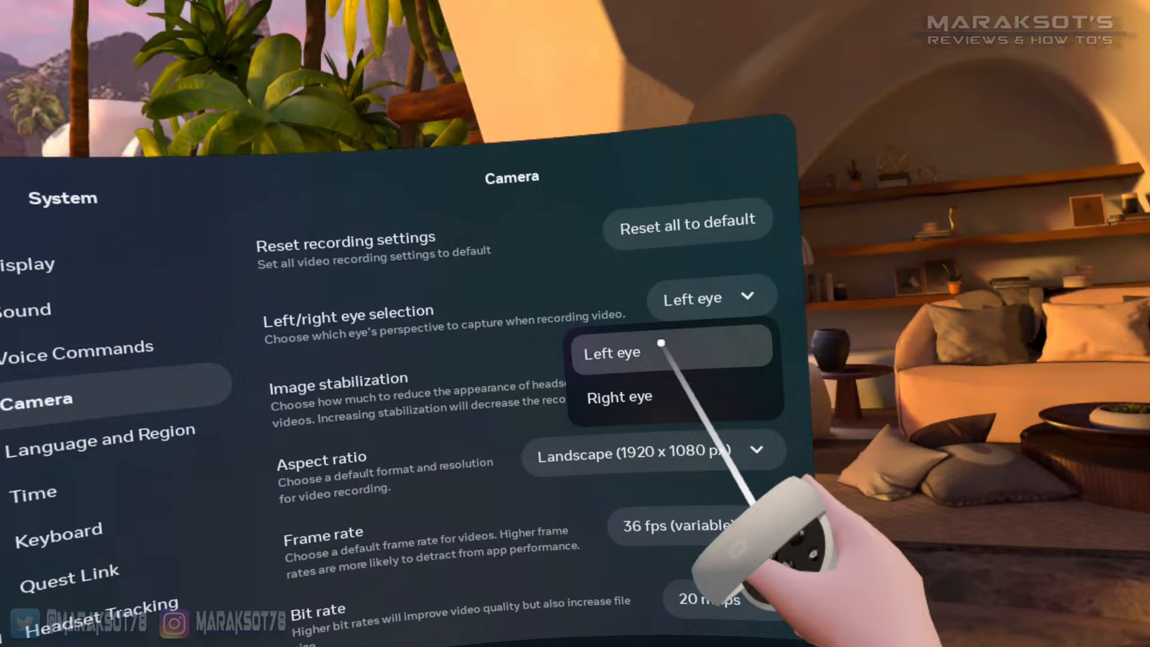
{"action": "left_click", "coordinate": [613, 353]}
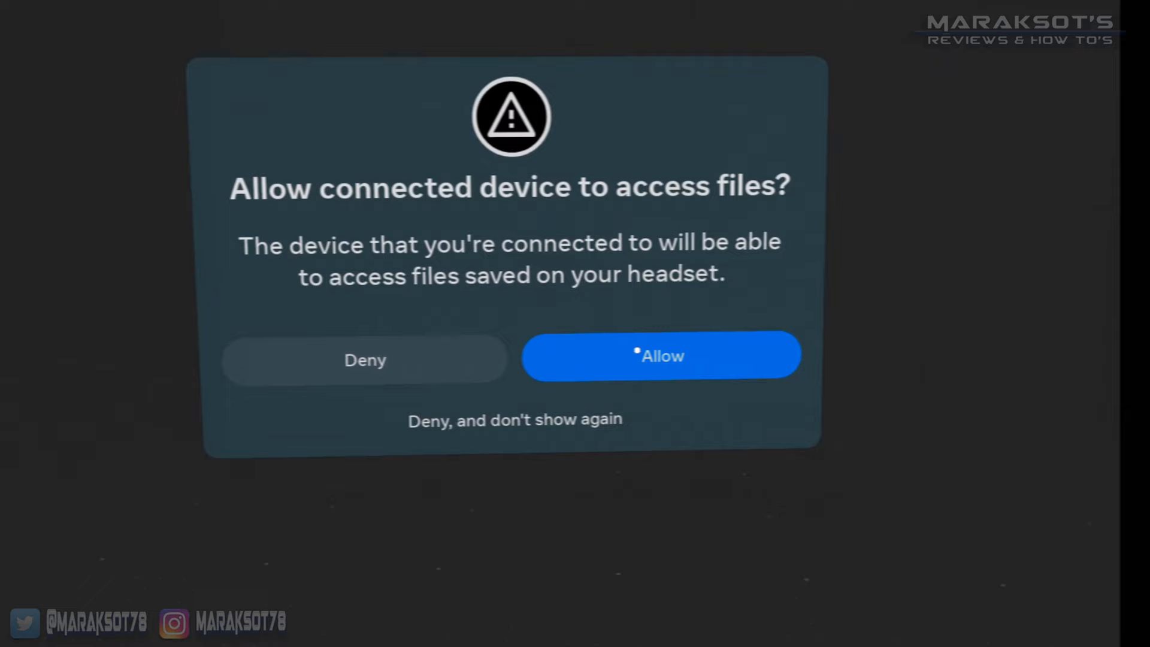
- Allow the PC to access headset files and open the Oculus folder
{"action": "left_click", "coordinate": [660, 355]}
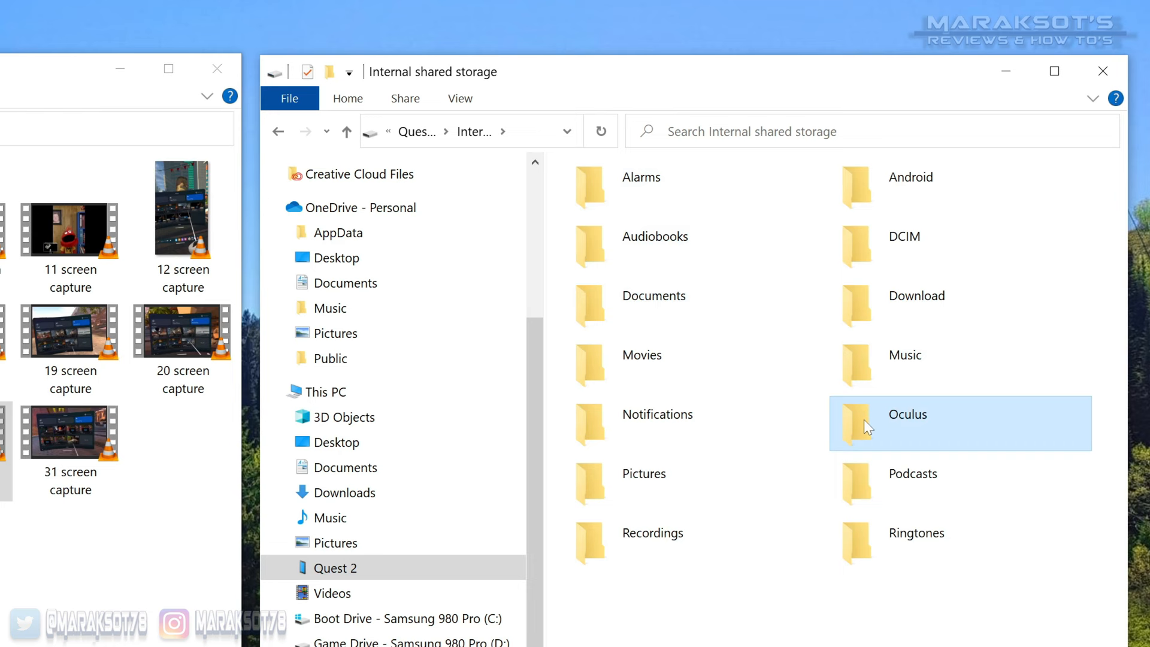
{"action": "double_click", "coordinate": [908, 415]}
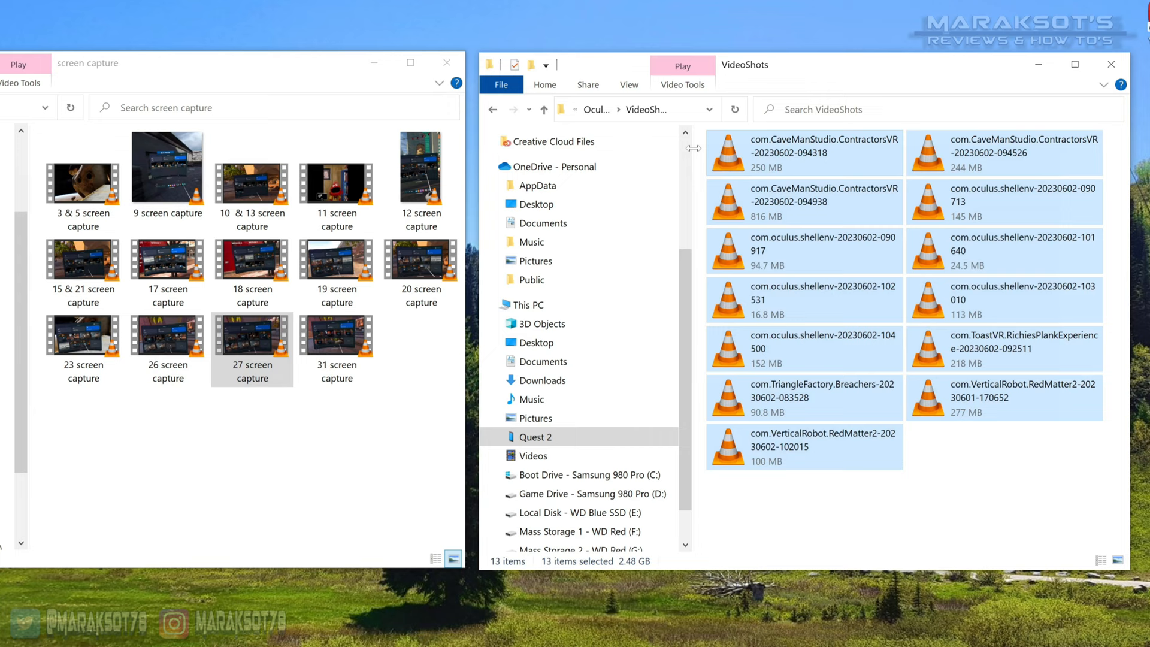